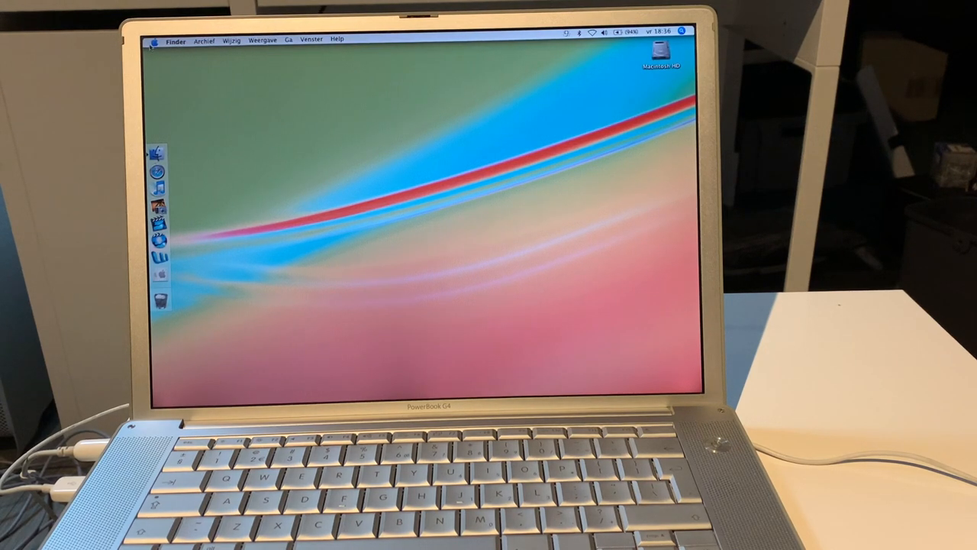
Step: Launch System Profiler from the Apple menu's About This Mac window
left_click(156, 39)
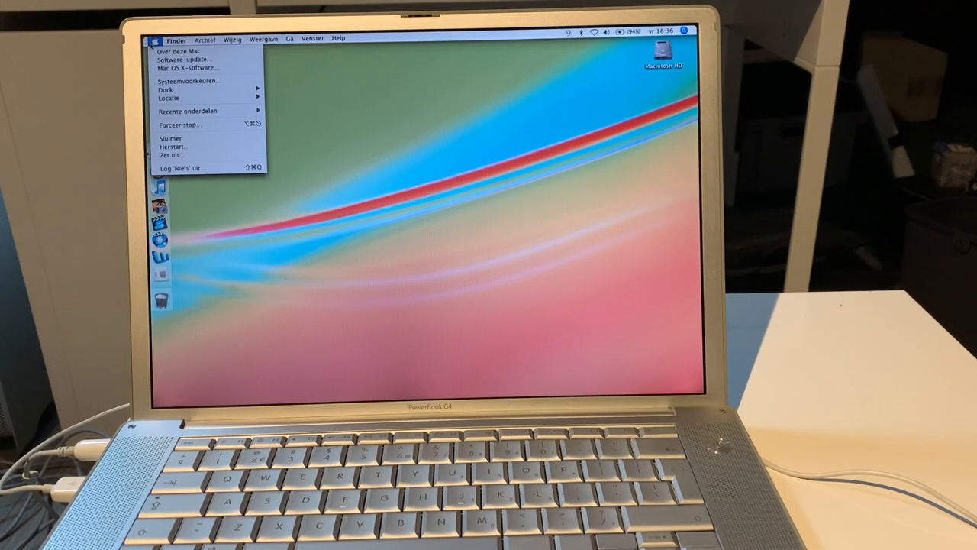
left_click(410, 189)
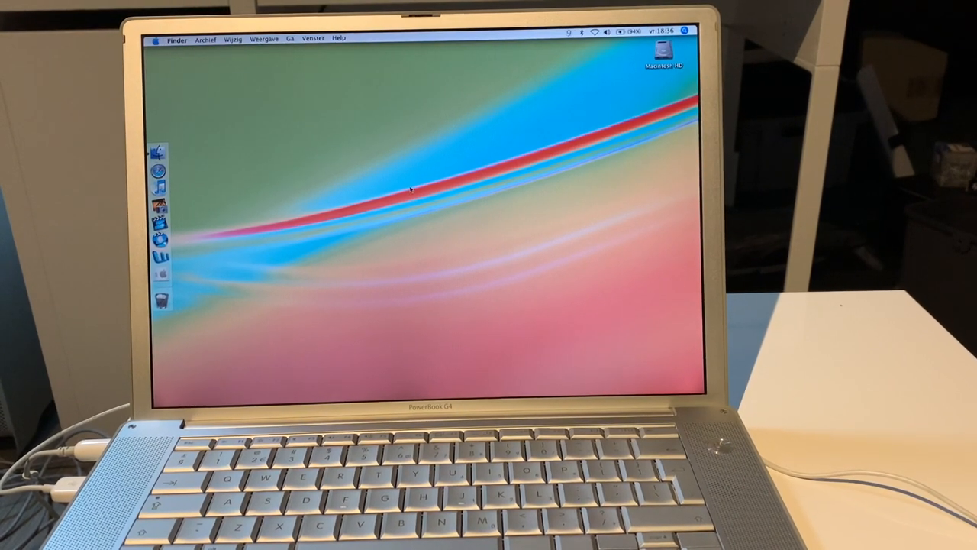
left_click(156, 40)
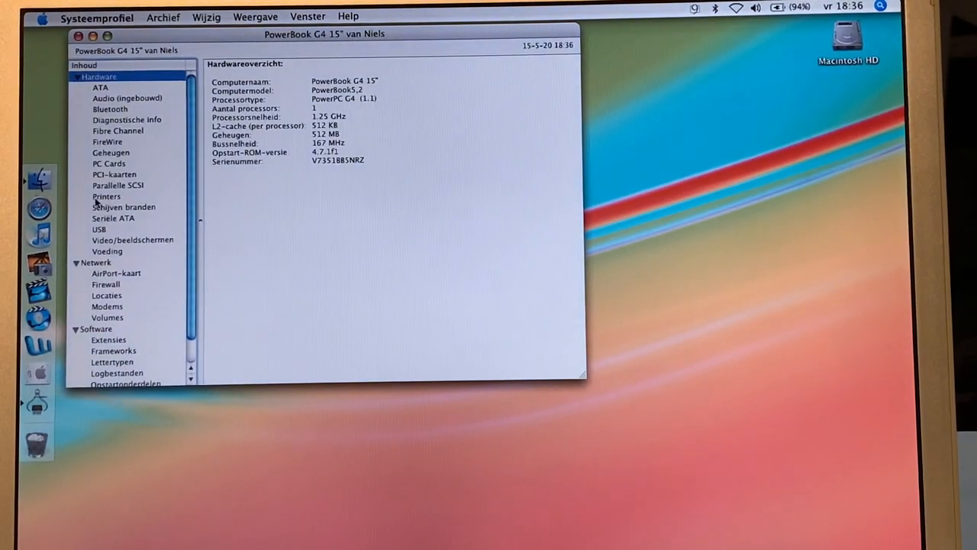
Step: Review the graphics, audio, ATA and internal hard drive details, then close the report window
left_click(131, 238)
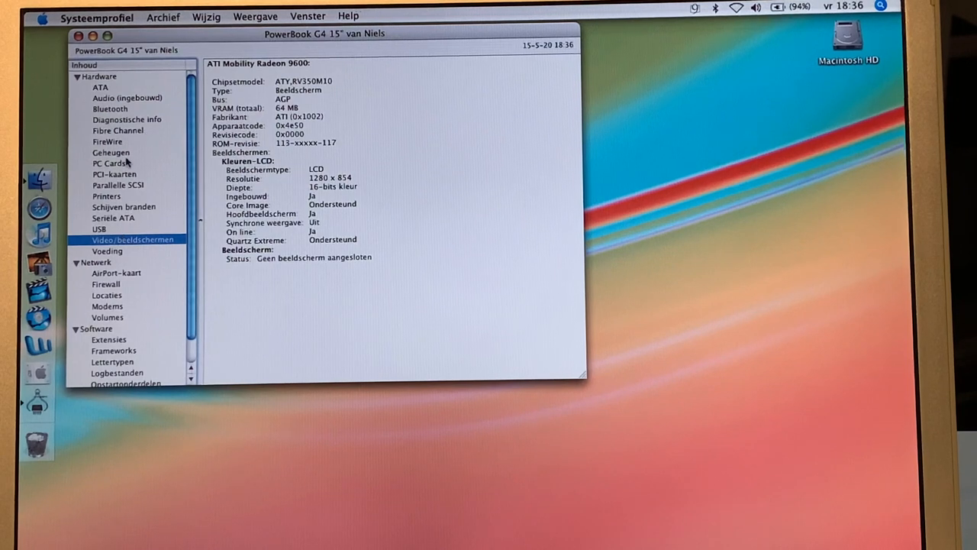
left_click(128, 97)
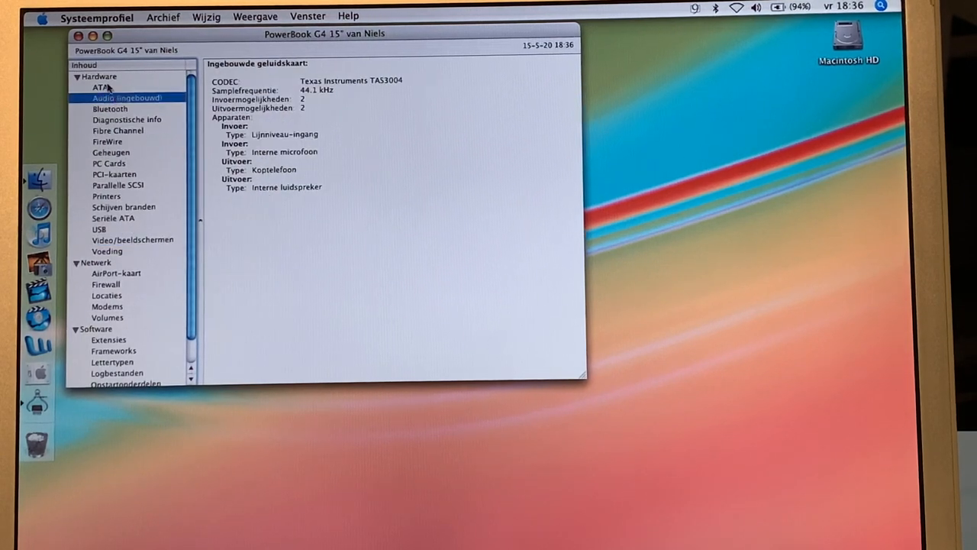
left_click(101, 85)
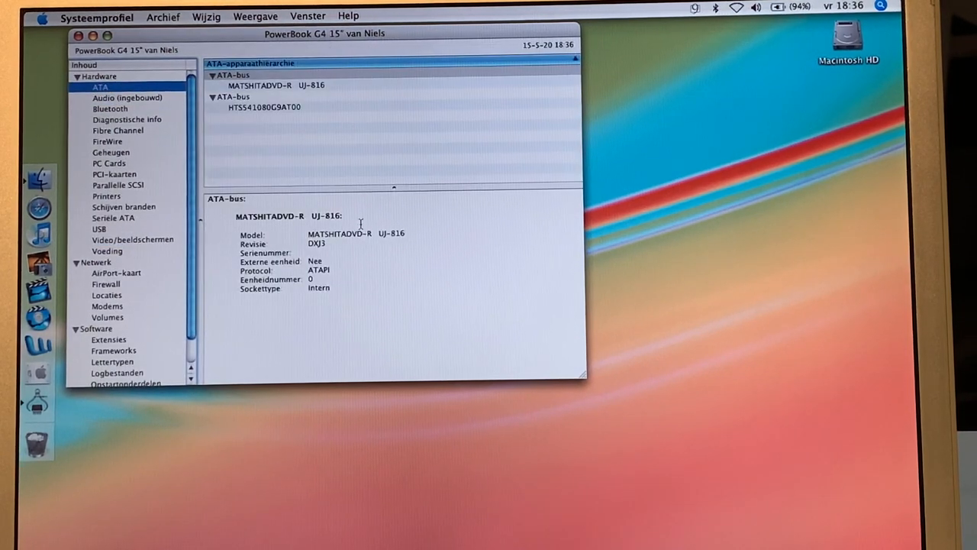
left_click(734, 6)
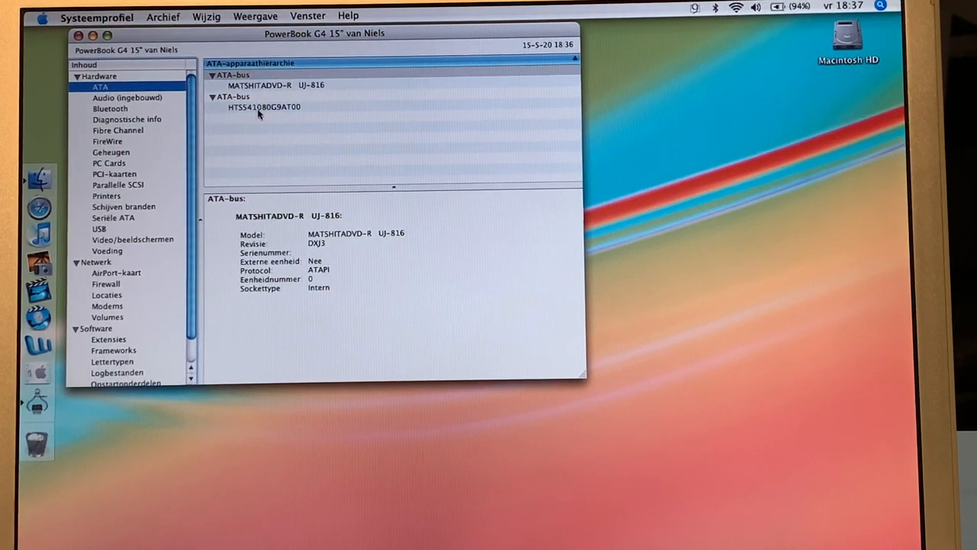
left_click(263, 107)
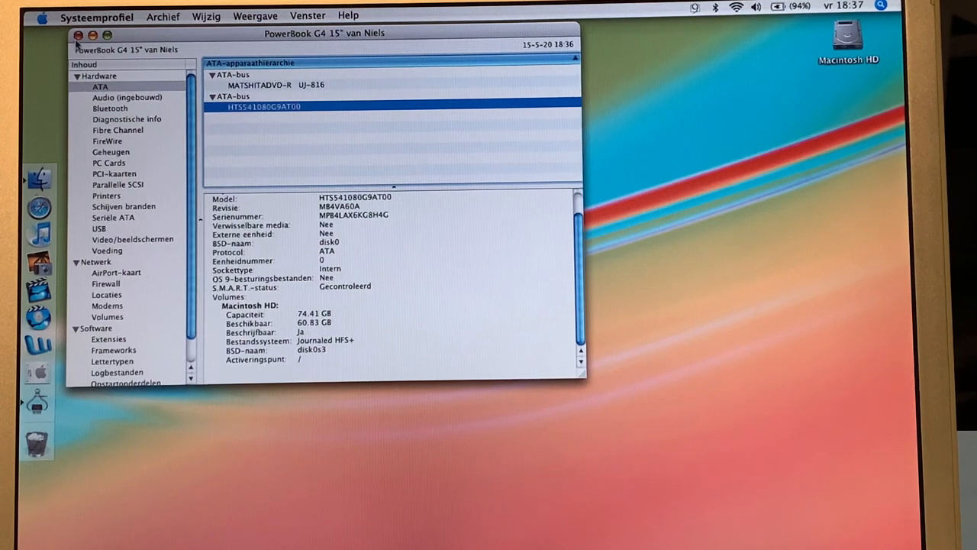
left_click(79, 35)
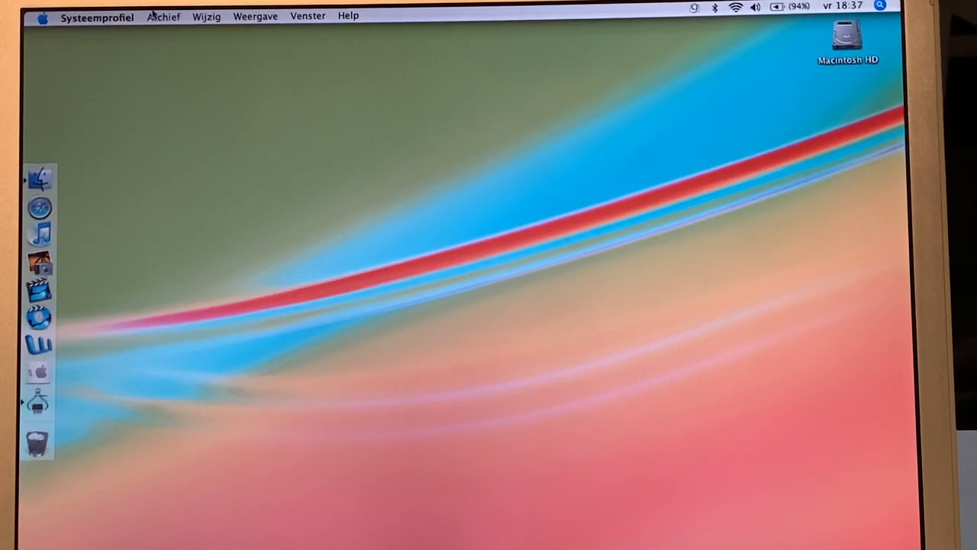
mouse_move(153, 145)
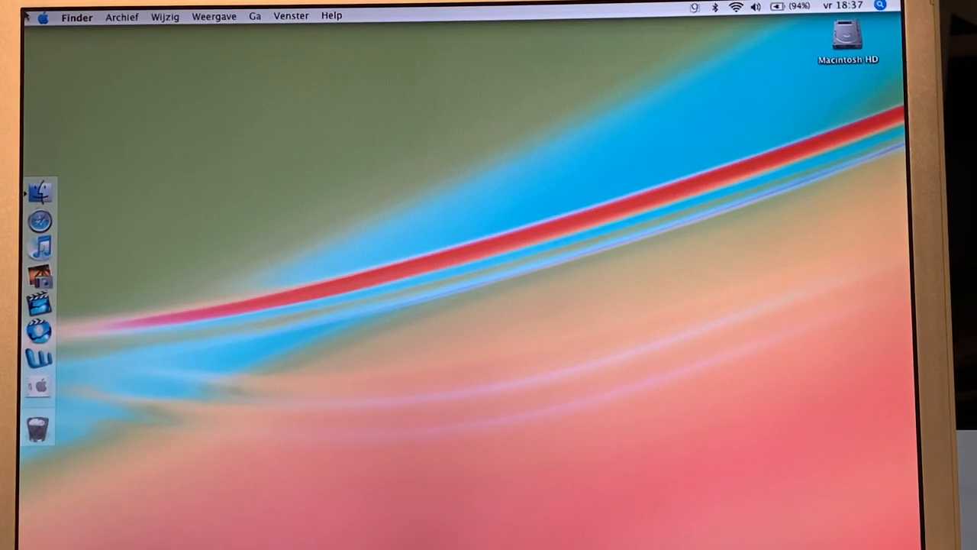
Step: Quit System Profiler so Finder is frontmost on the empty desktop
left_click(76, 15)
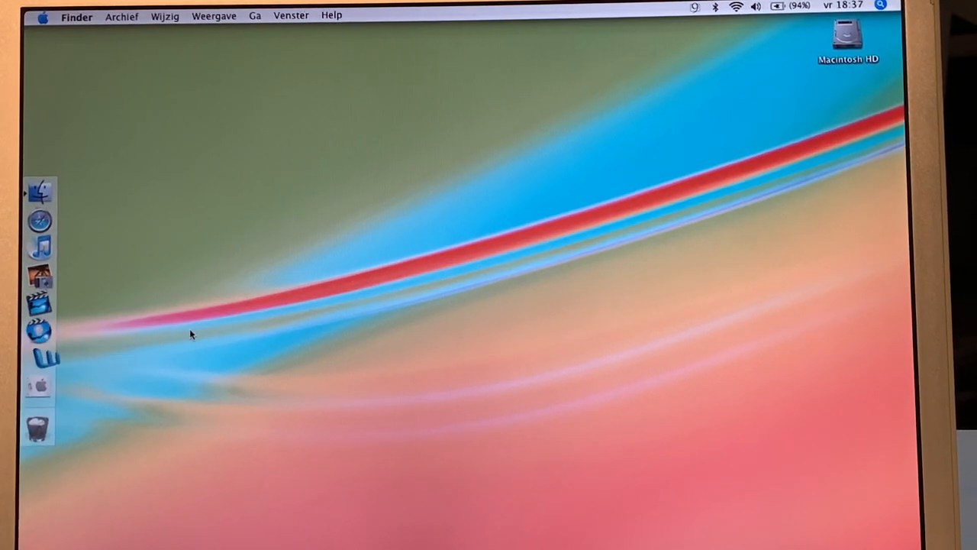
Step: Launch Microsoft Word 2004 from the Dock and create a new blank Word document from the Project Gallery
left_click(38, 357)
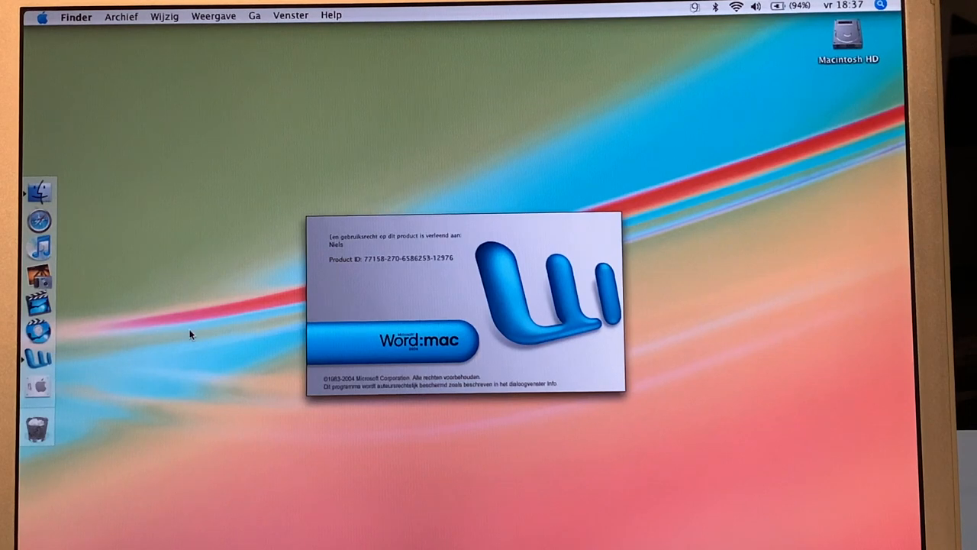
mouse_move(852, 311)
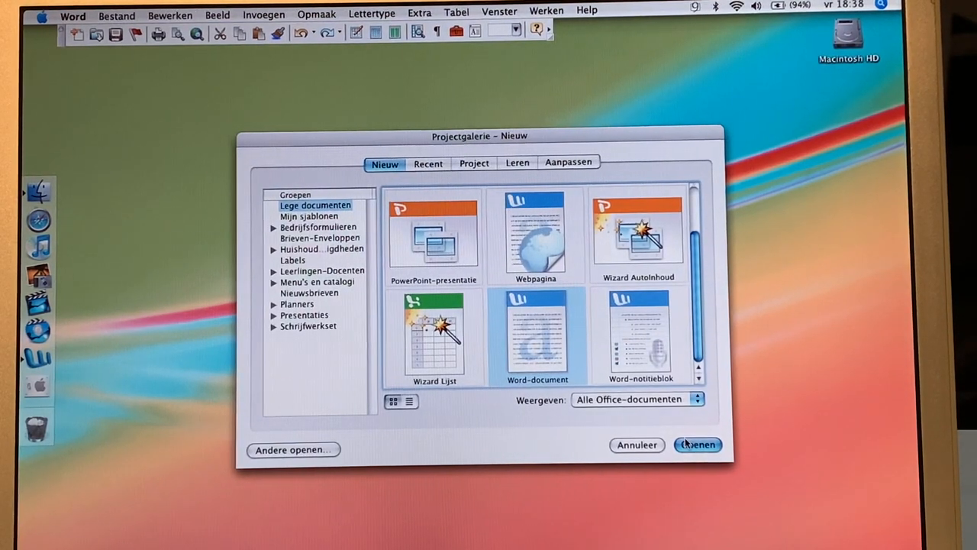
left_click(696, 444)
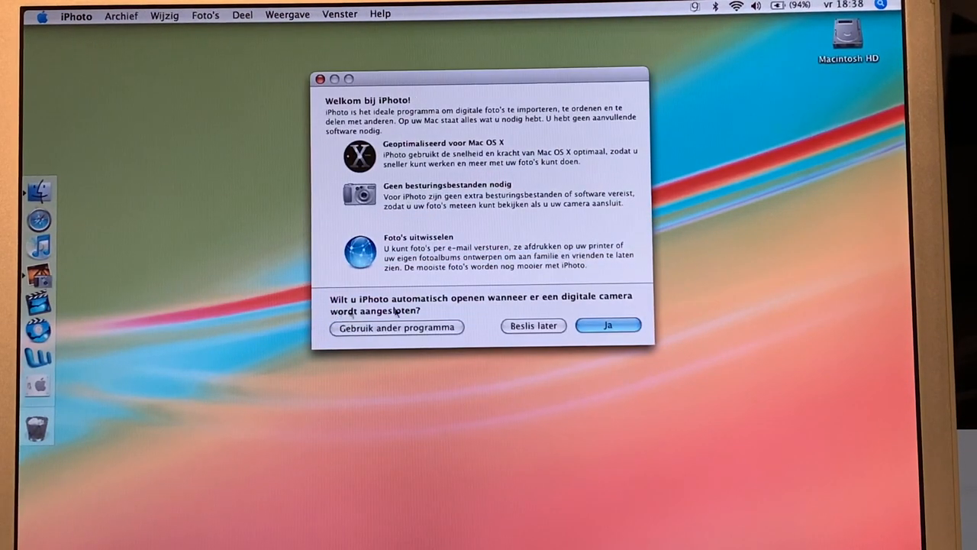
Step: Dismiss iPhoto's camera welcome question, view the empty library, then quit iPhoto
left_click(607, 326)
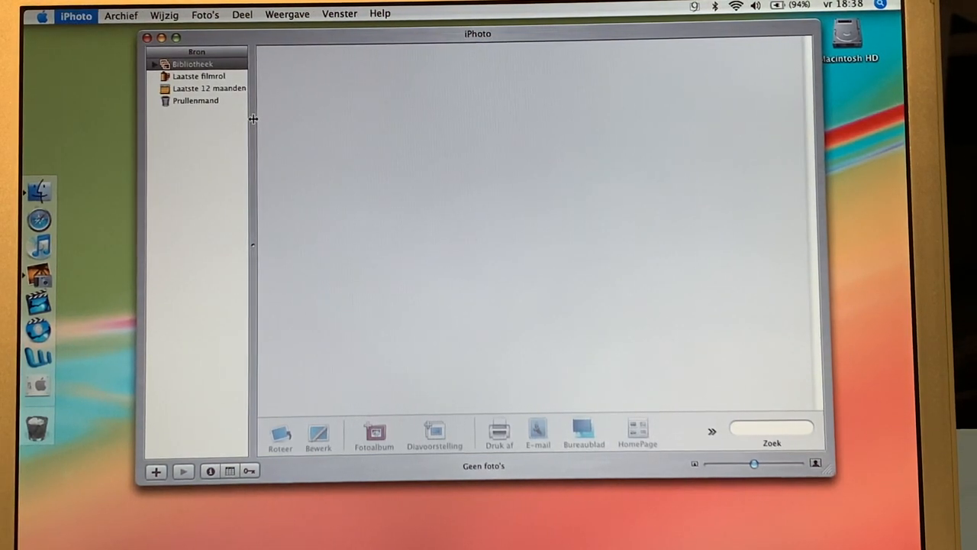
left_click(151, 36)
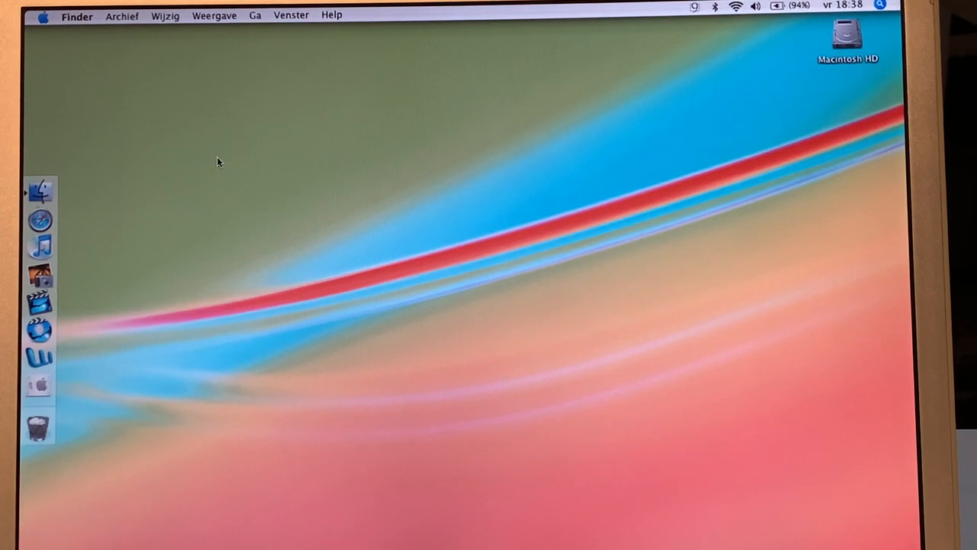
mouse_move(95, 294)
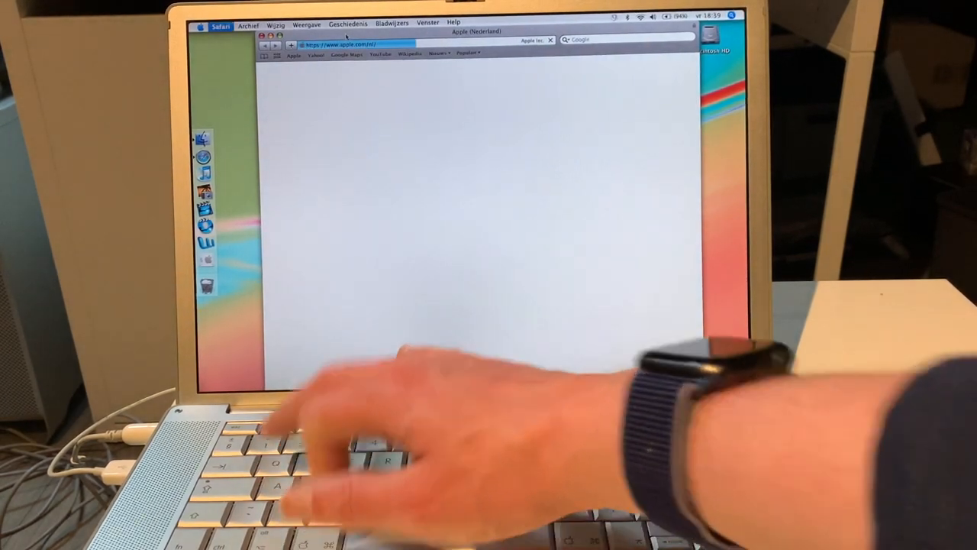
Step: Quit Safari after the Apple Netherlands page loads, returning to the Finder desktop
left_click(260, 40)
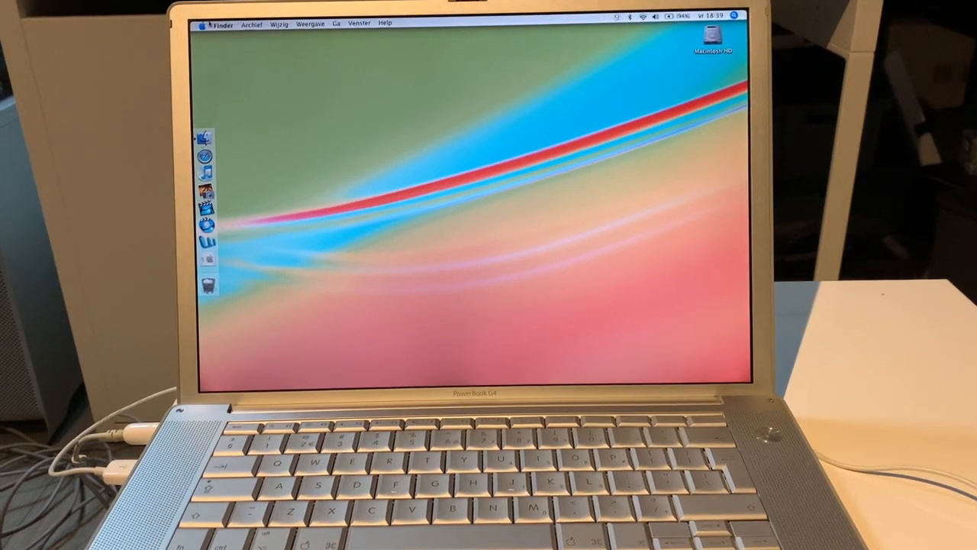
Step: Choose Zet uit… from the Apple menu to show the shutdown confirmation dialog
left_click(202, 23)
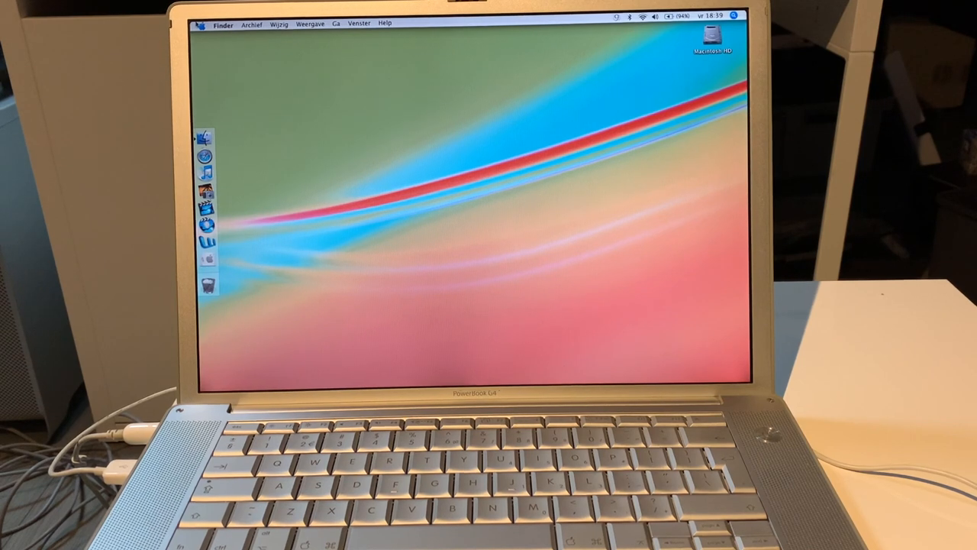
left_click(201, 23)
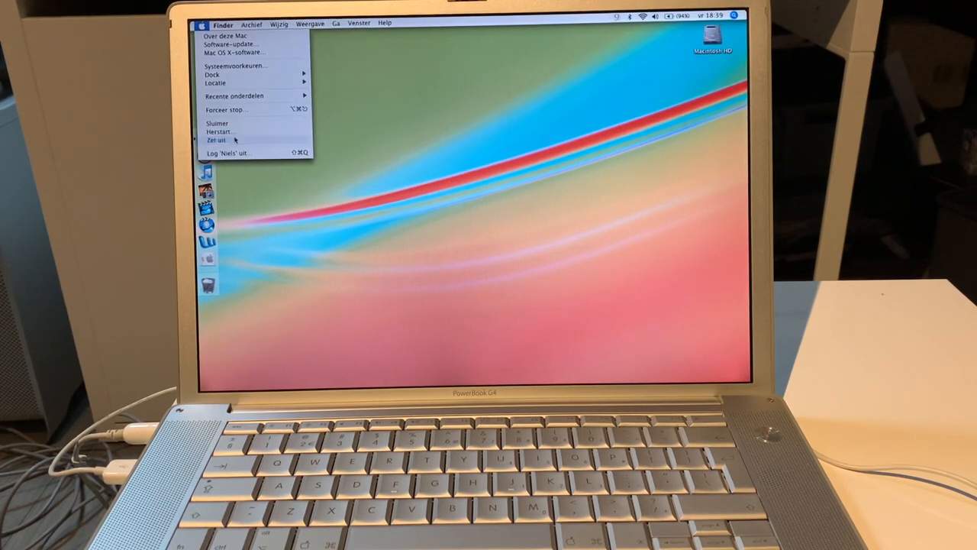
left_click(217, 140)
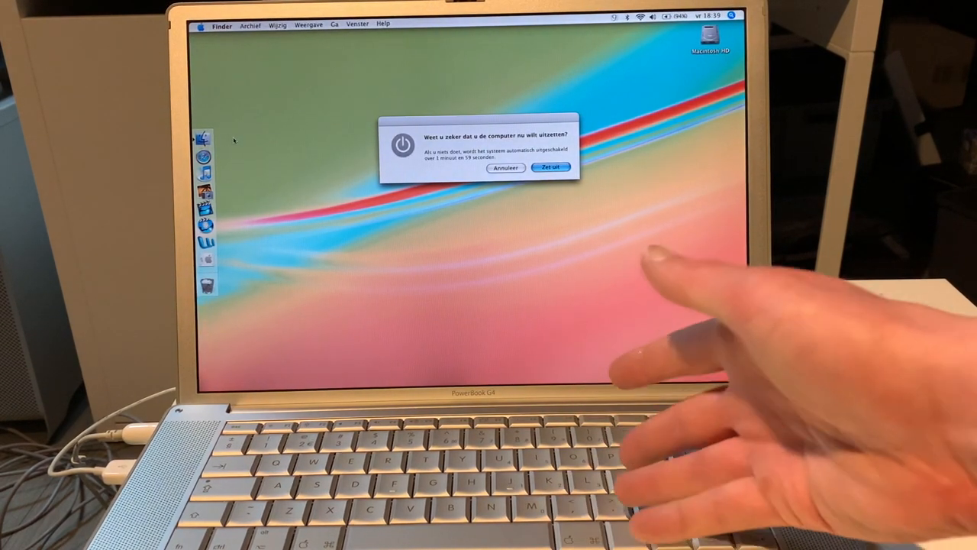